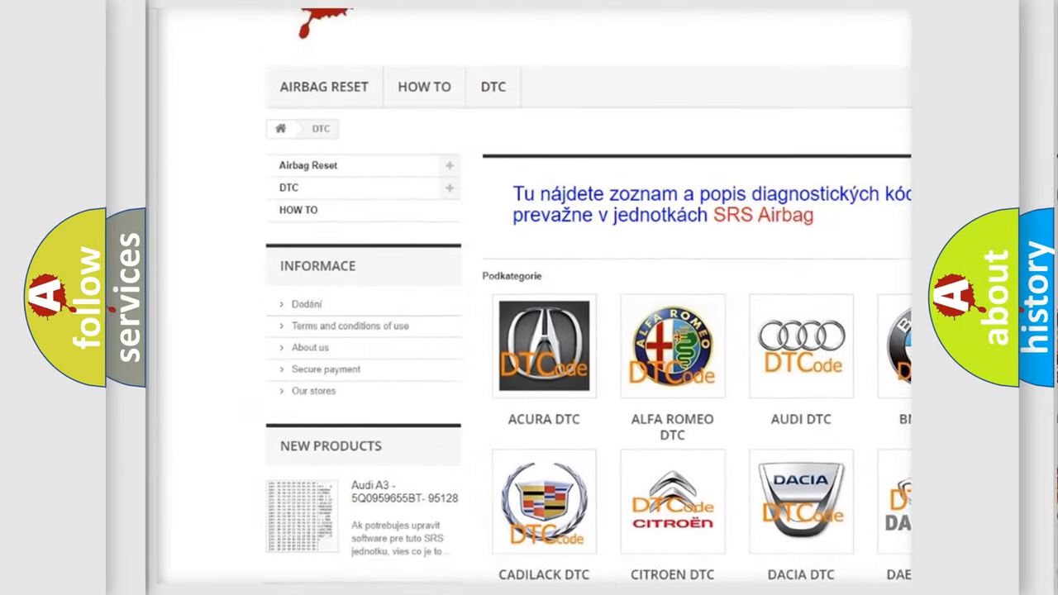
pyautogui.scroll(-3)
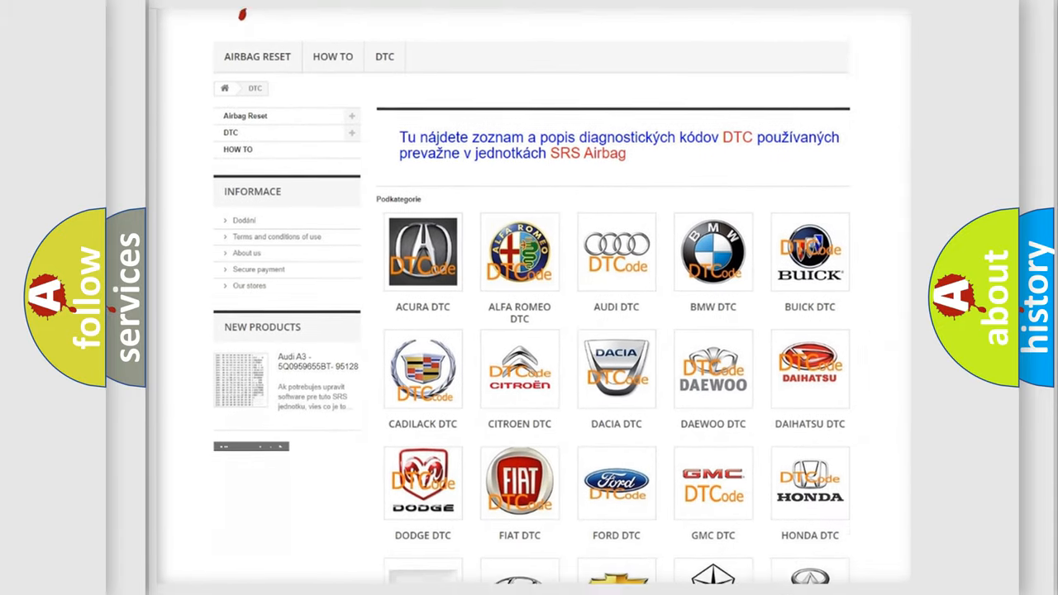
pyautogui.scroll(-3)
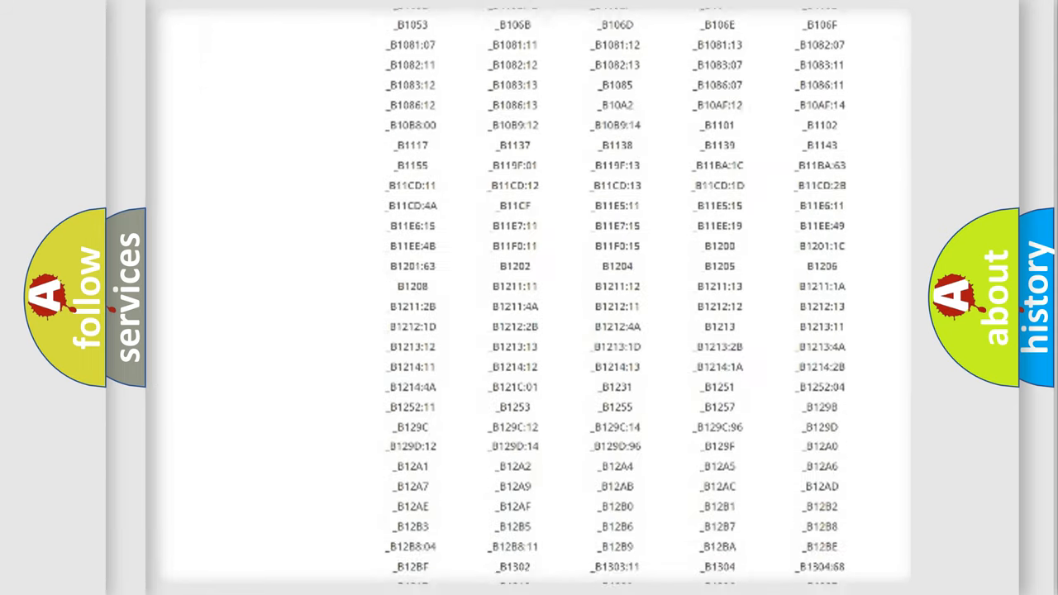
pyautogui.scroll(-3)
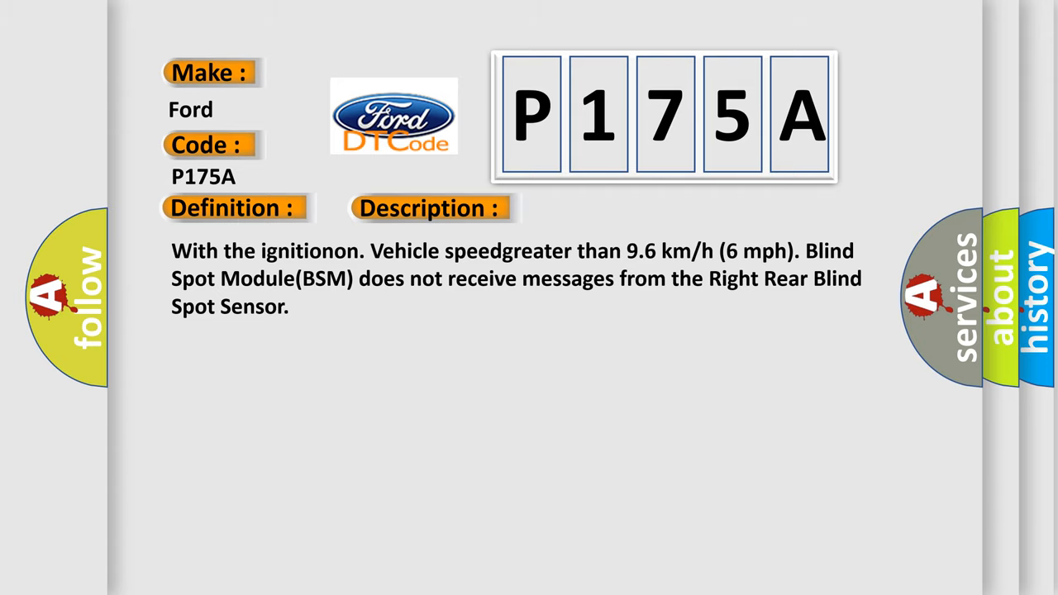
pyautogui.click(606, 208)
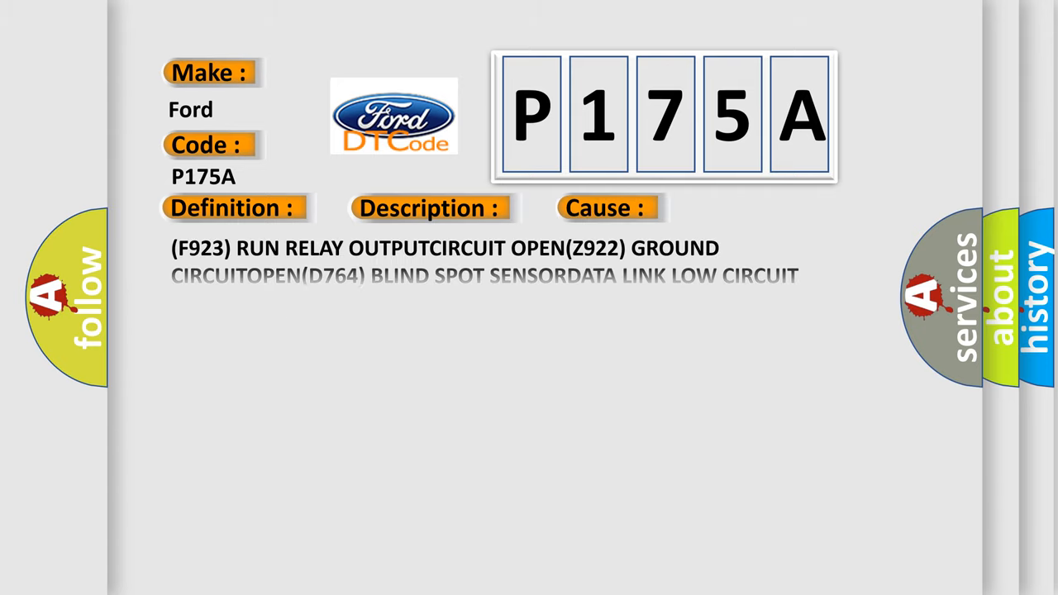